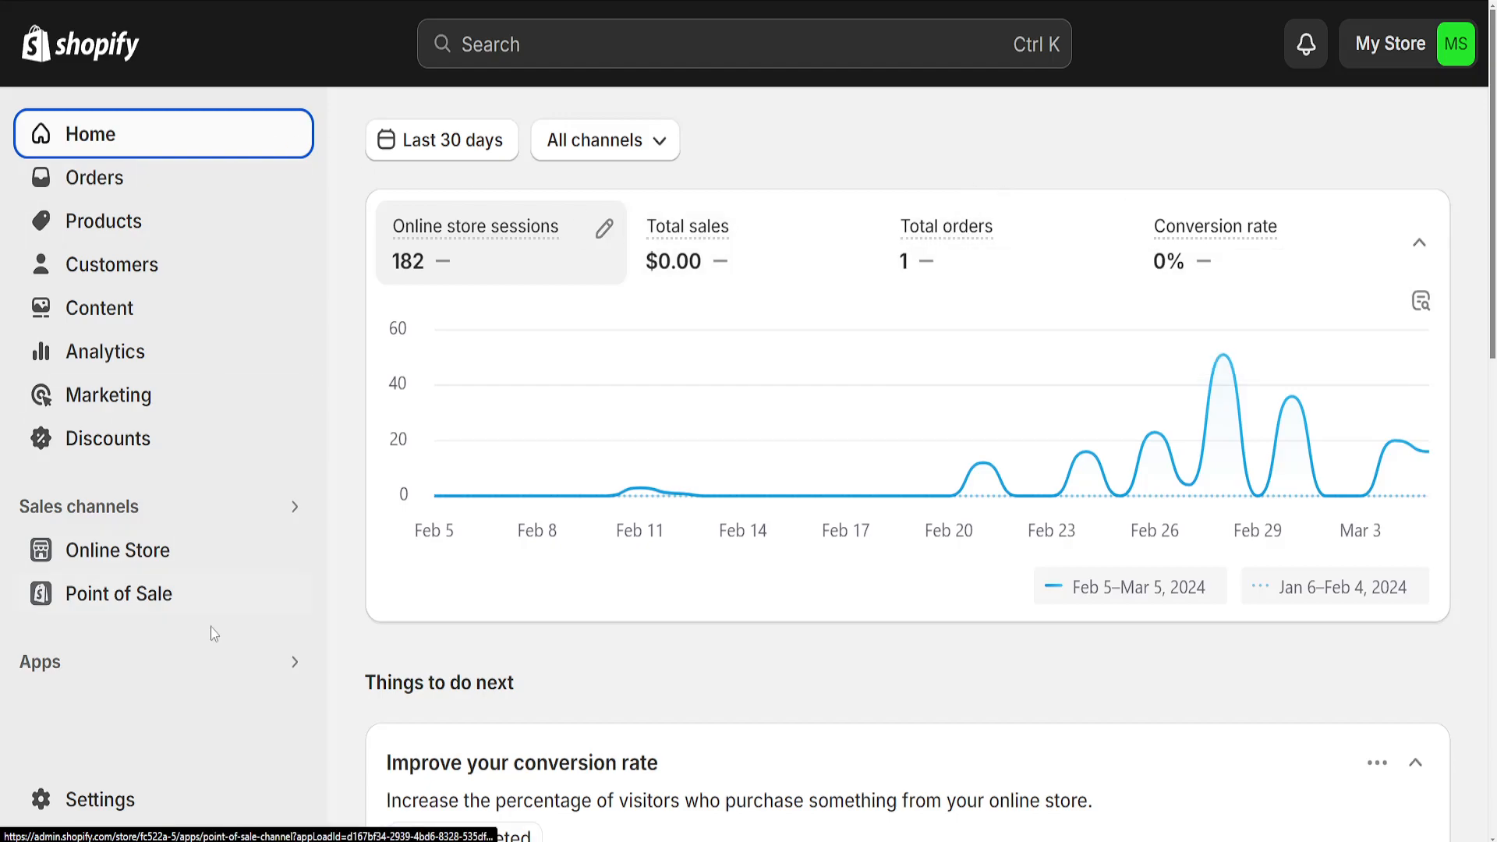
mouse_move(120, 551)
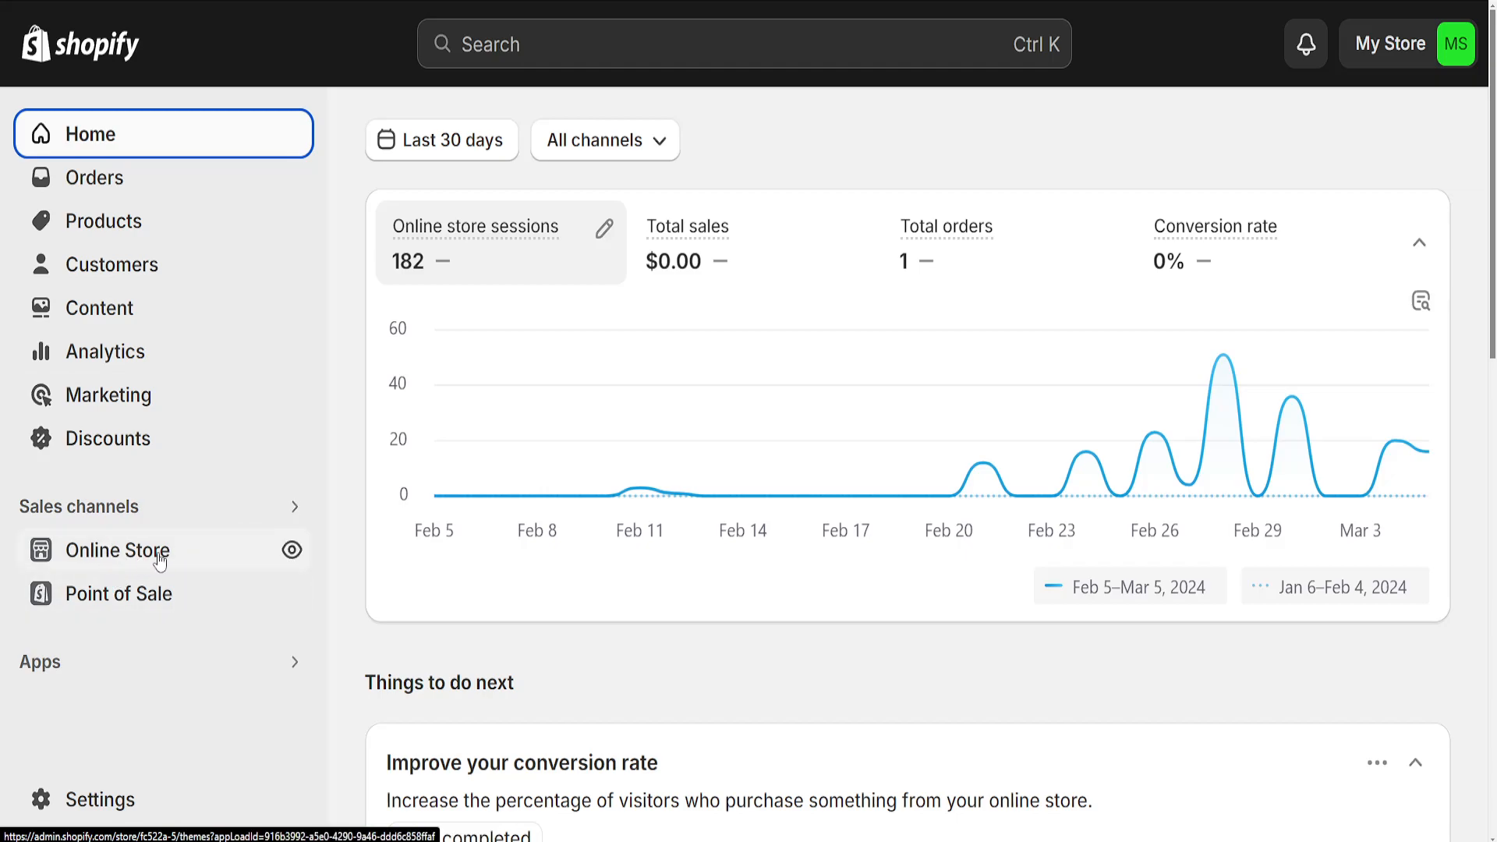
Go to Online Store under Sales channels to reach the themes overview.
click(118, 551)
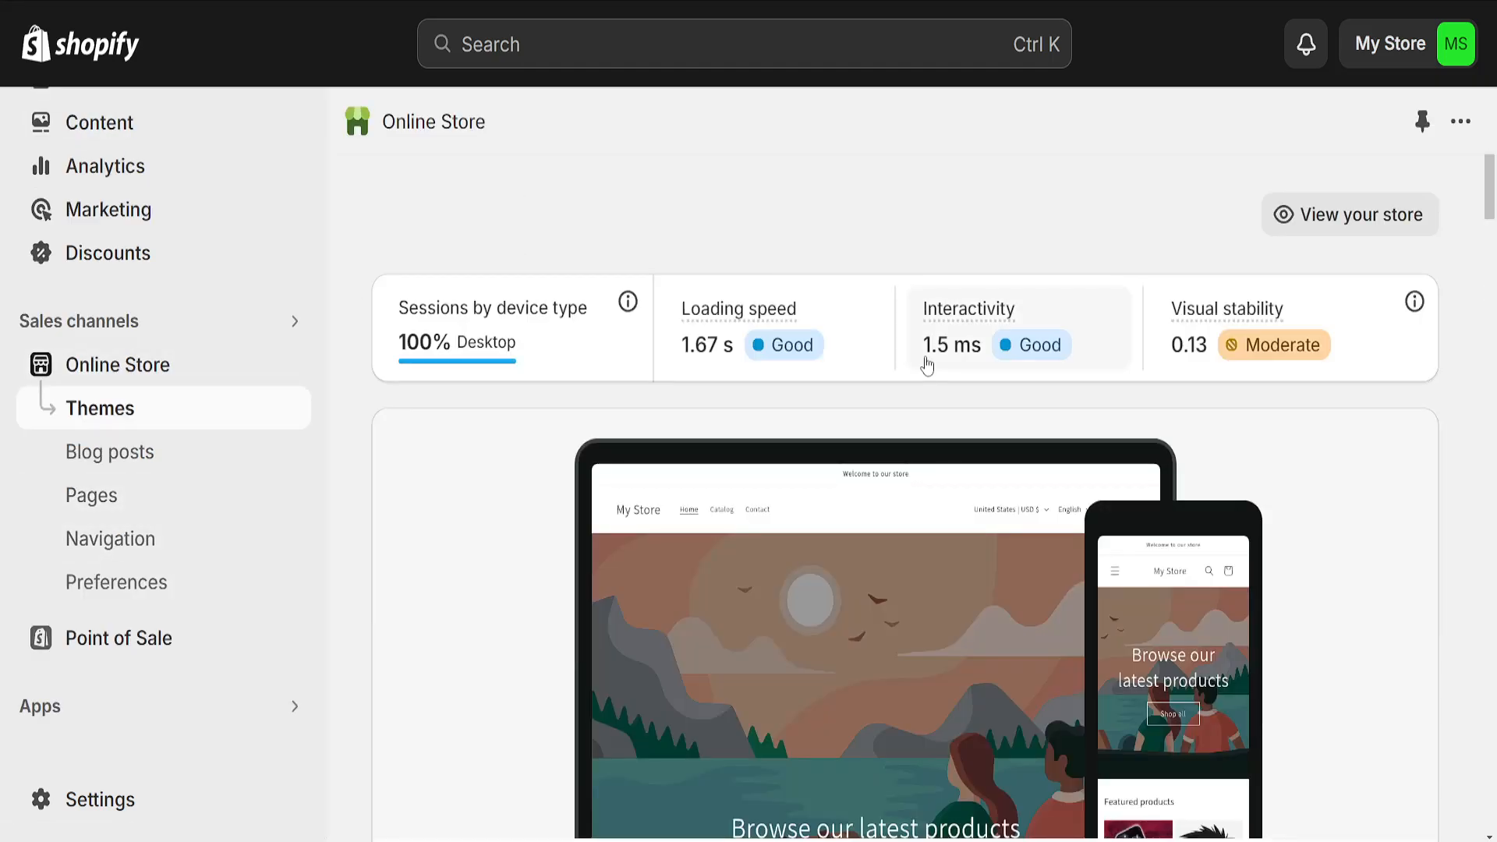
Use the Dawn theme card's actions menu to start editing its code.
scroll(down, 3)
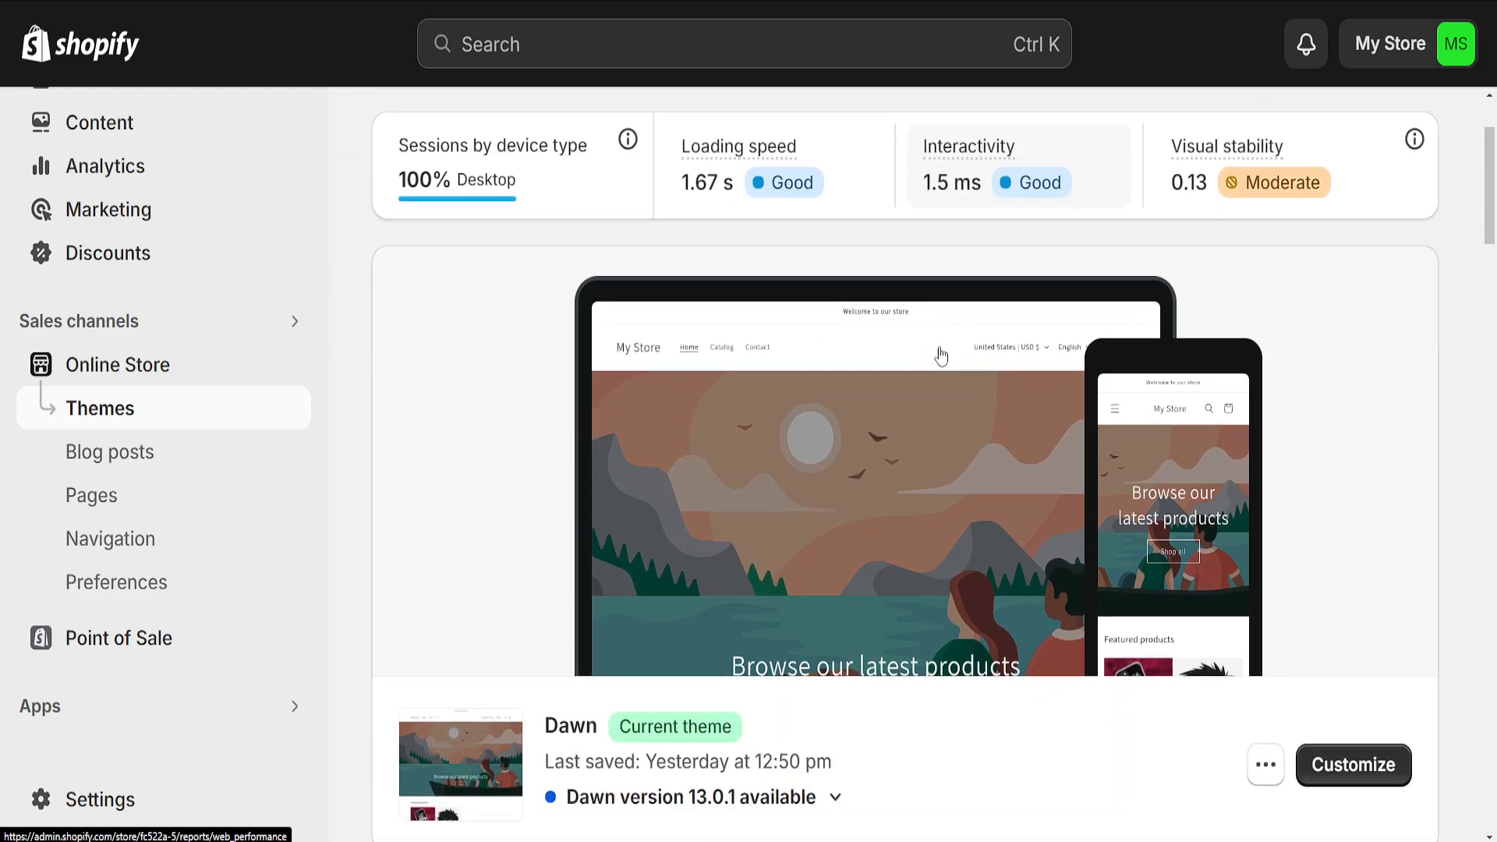
scroll(down, 3)
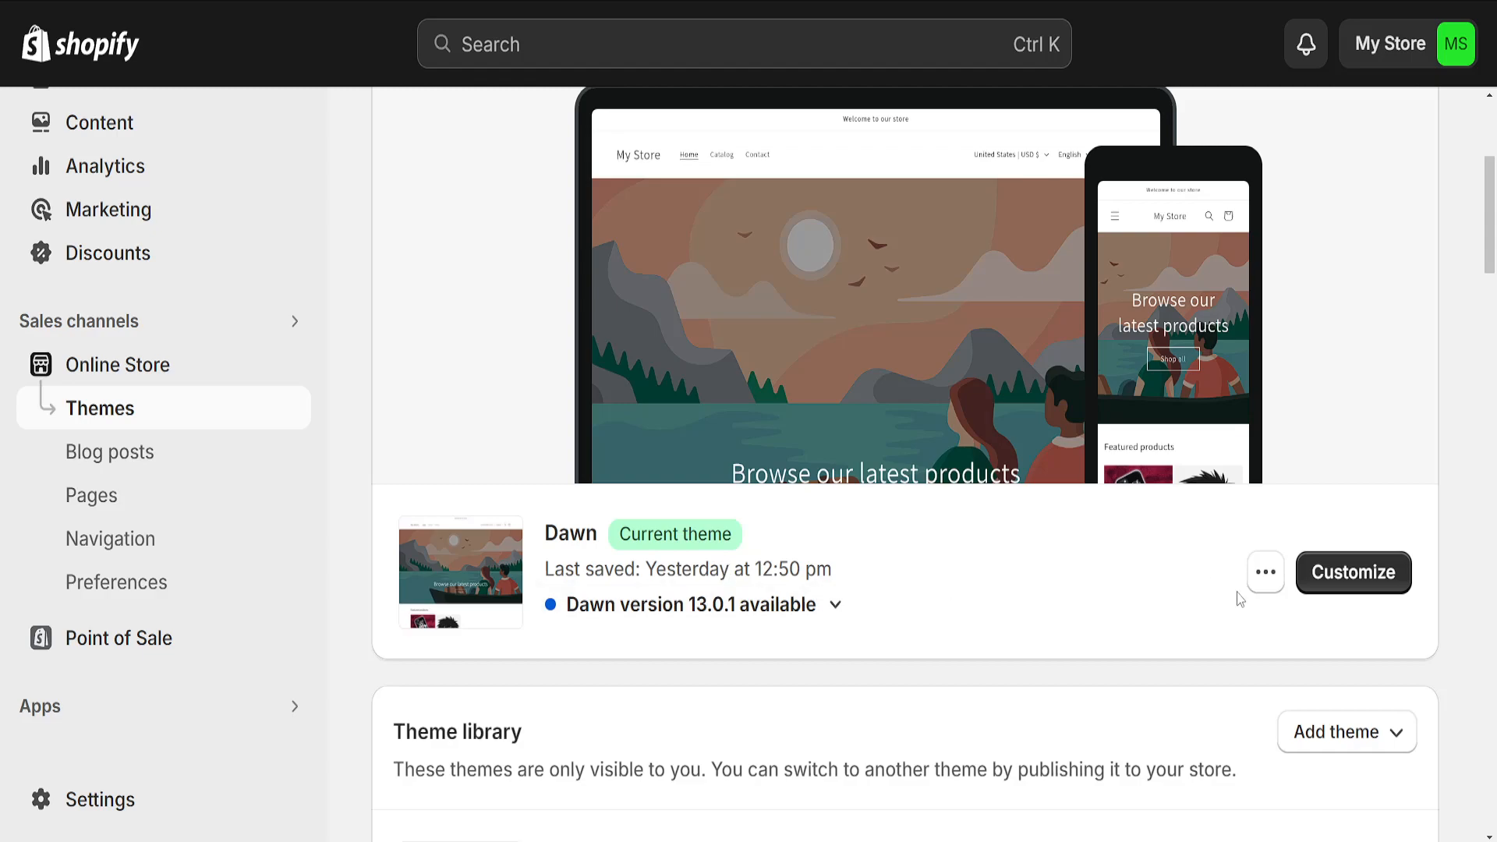
click(1265, 573)
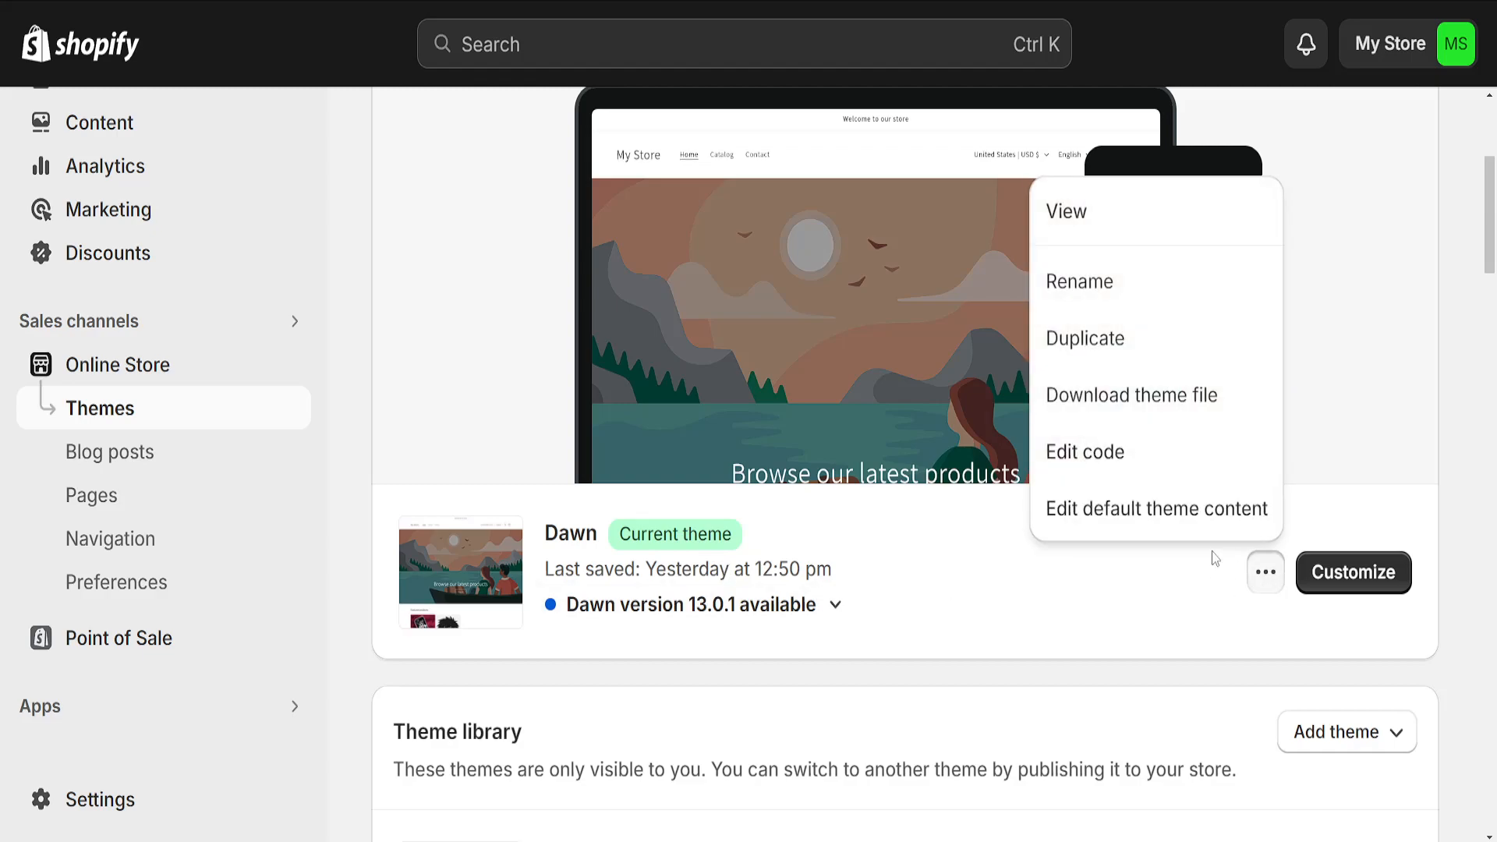
click(1084, 452)
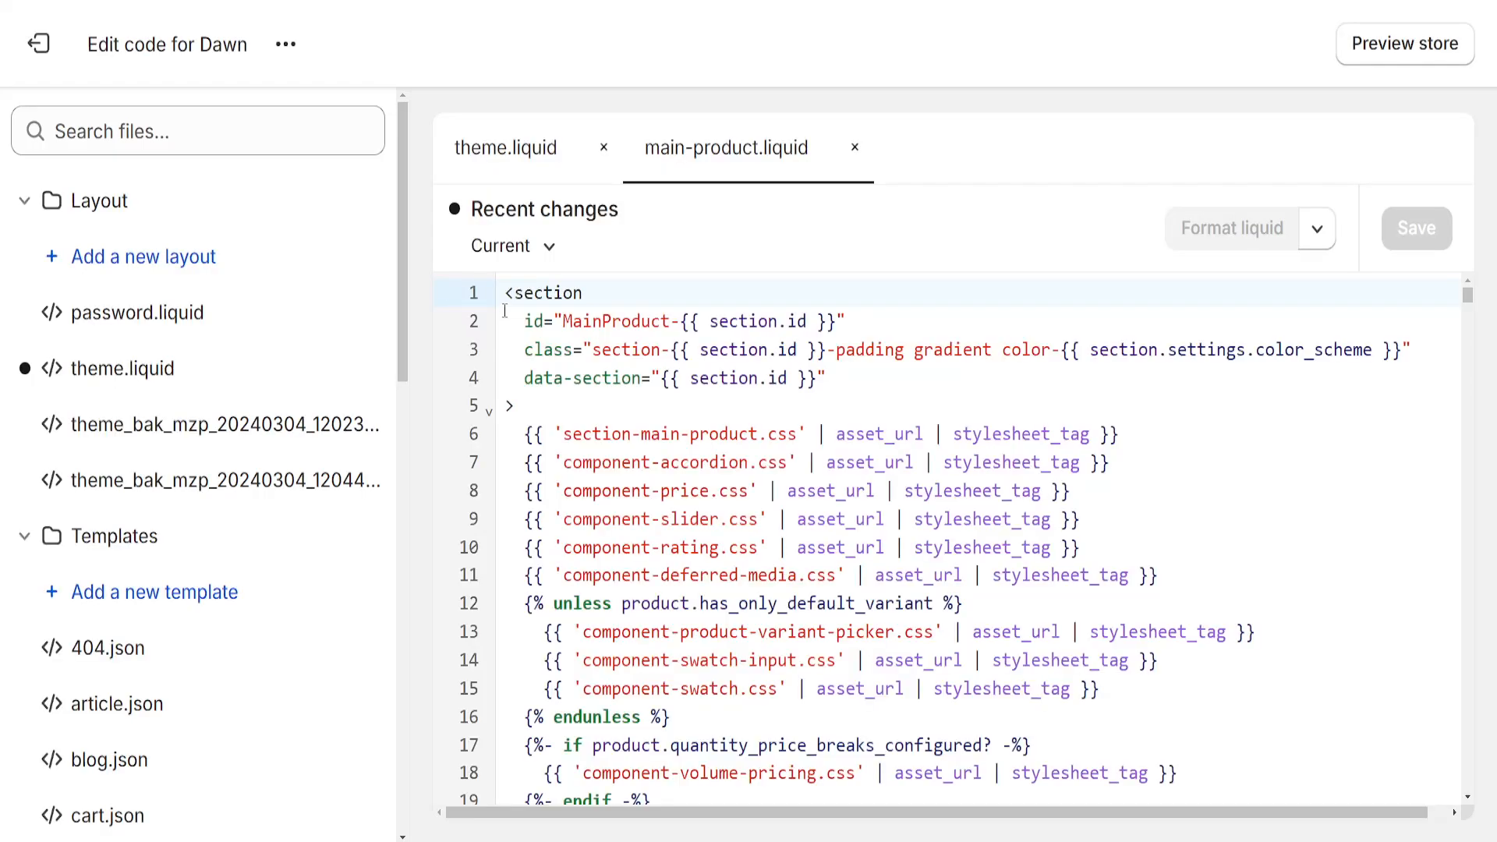
Close the open file, filter theme files by 'main' and reopen main-product.liquid.
click(855, 149)
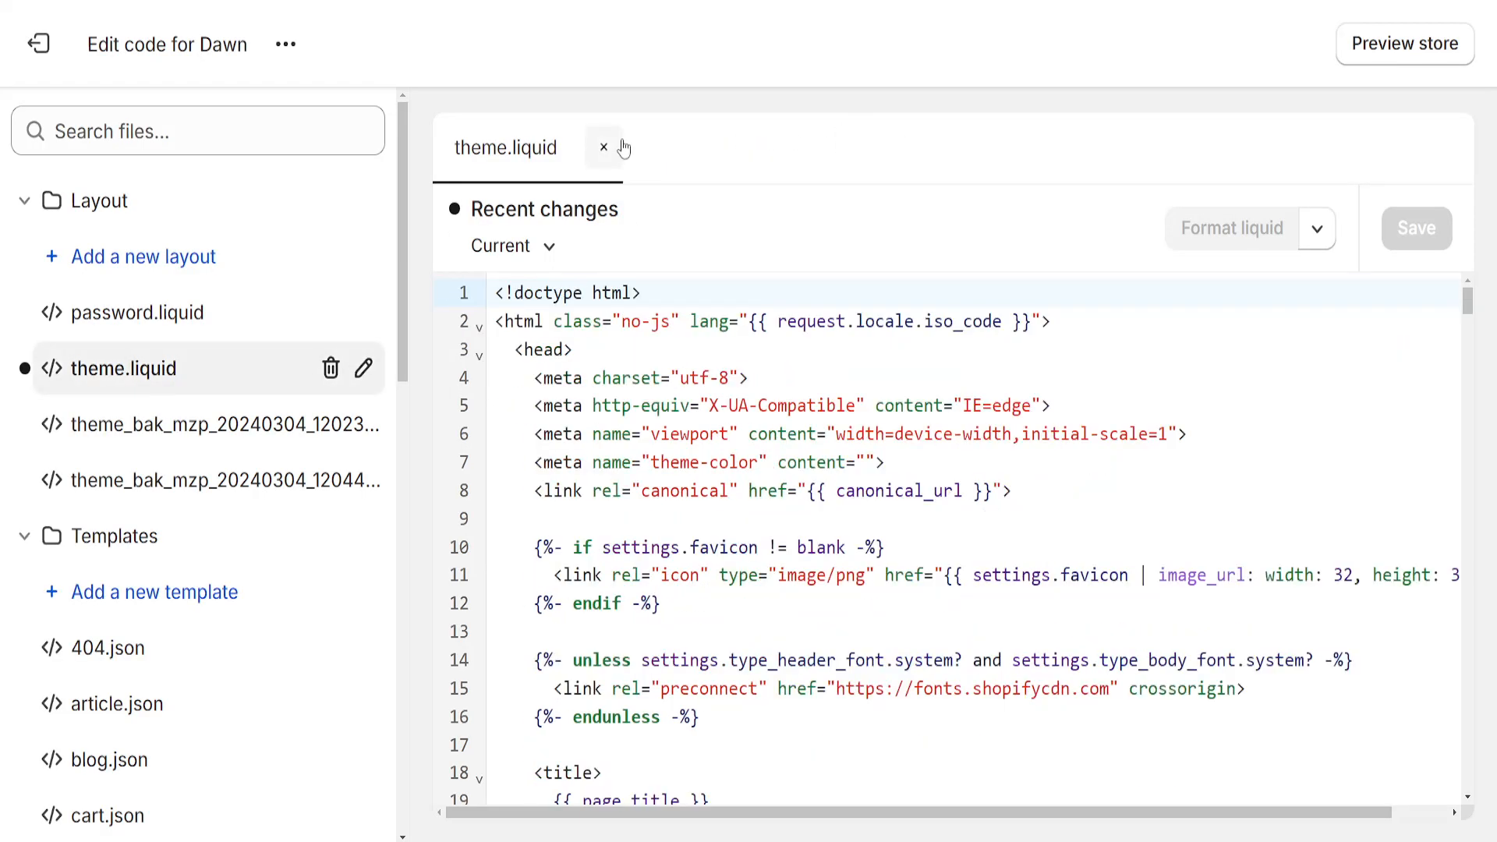
click(198, 131)
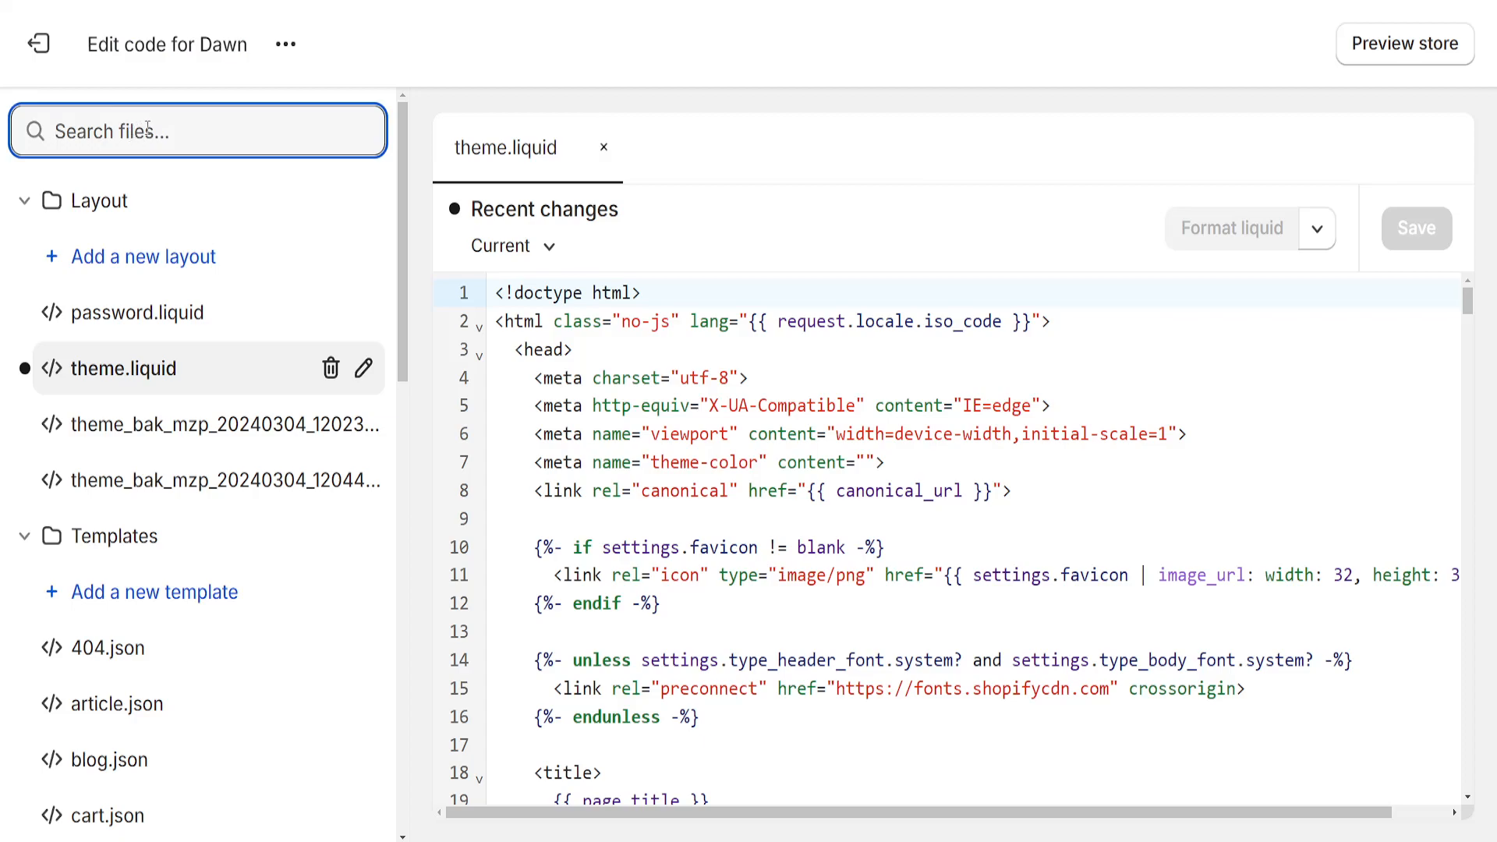
text(main-product)
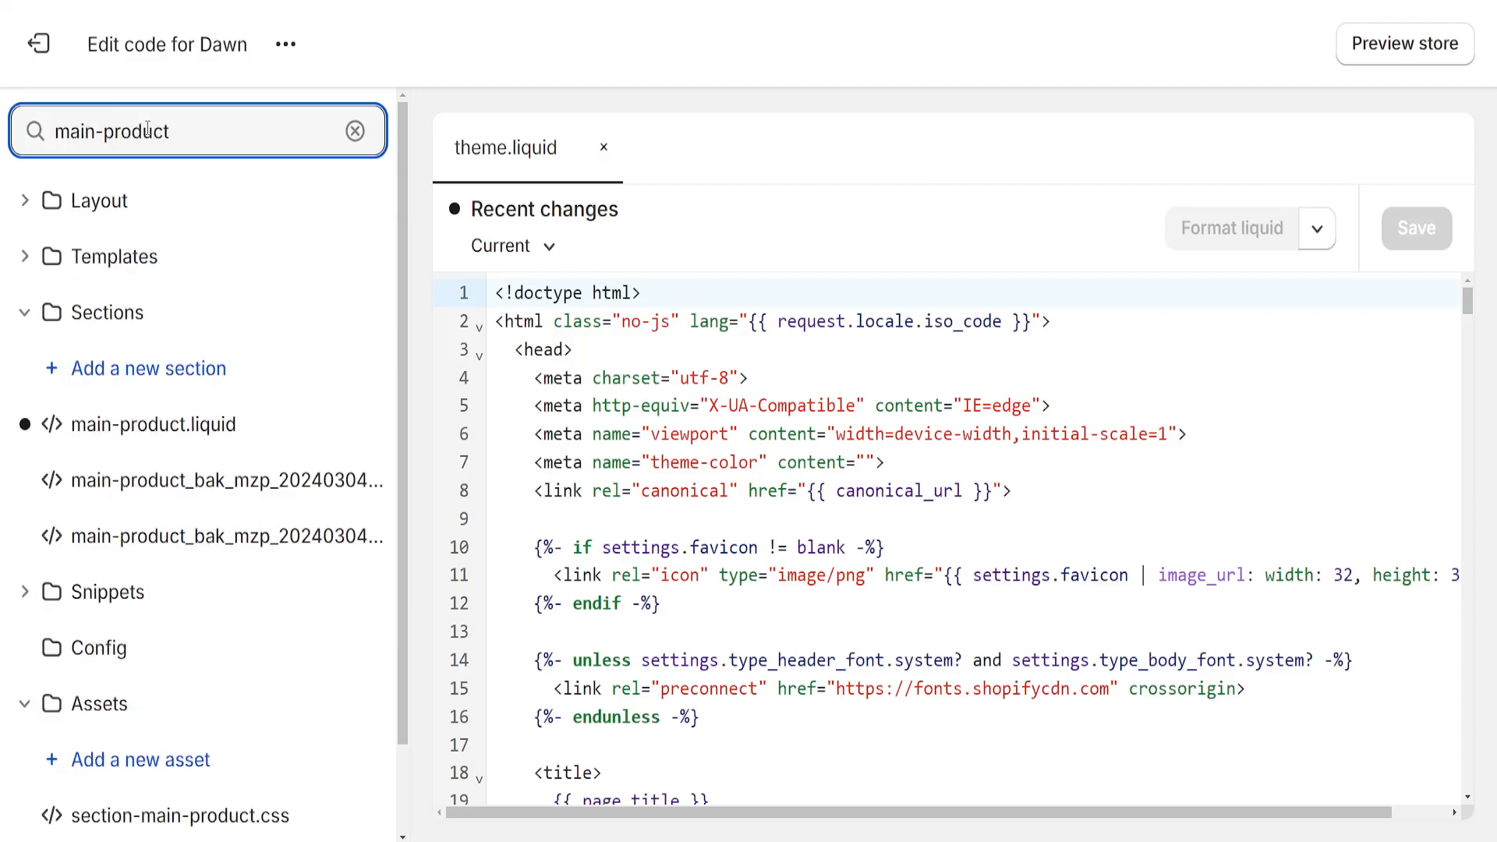
mouse_move(151, 425)
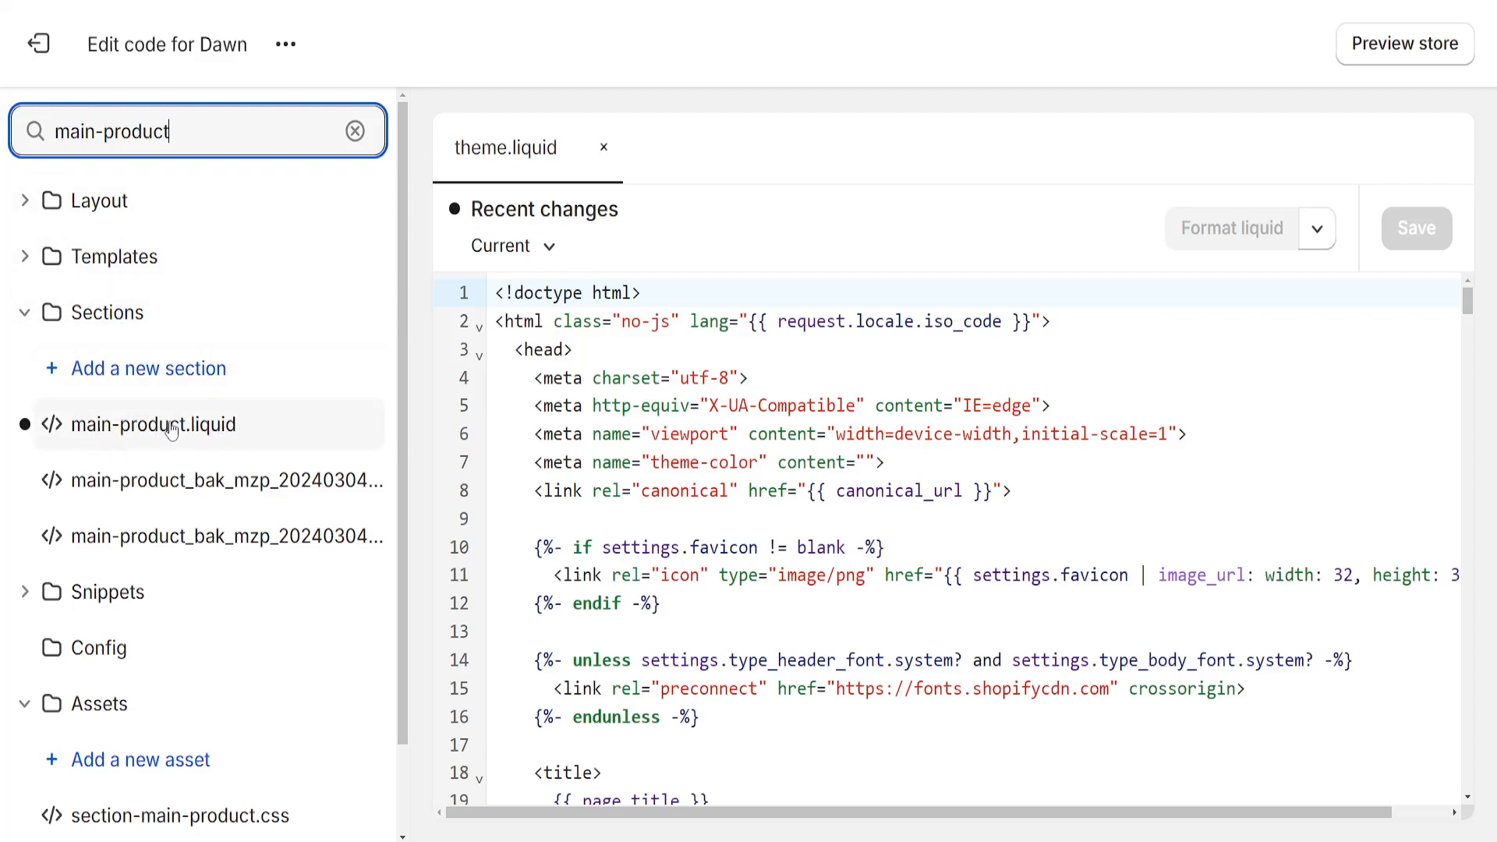
click(152, 425)
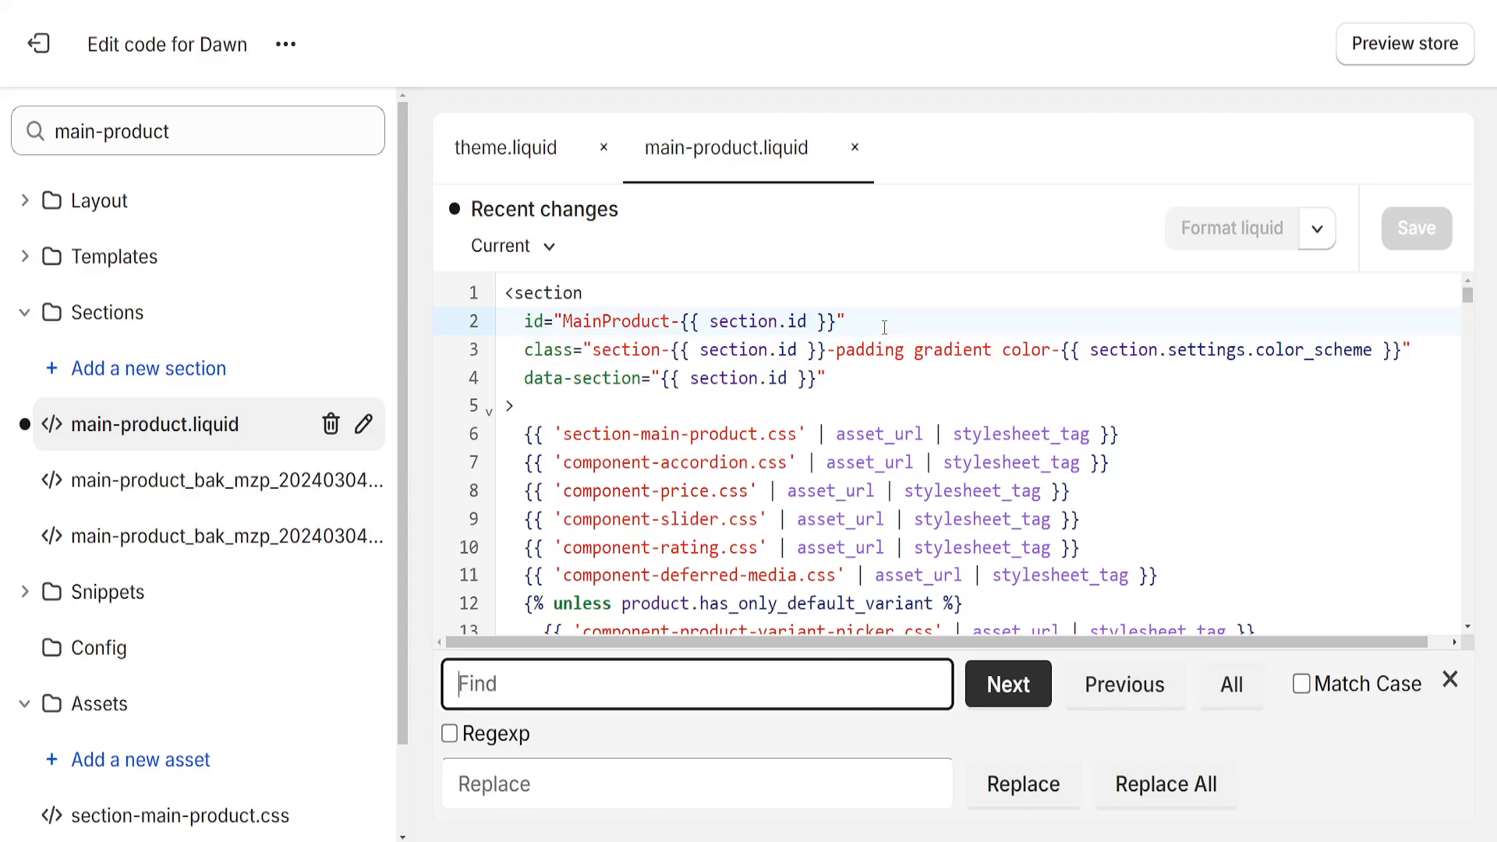
Search for 'cart' and step through matches until the quantity plus button near line 271.
text(cart)
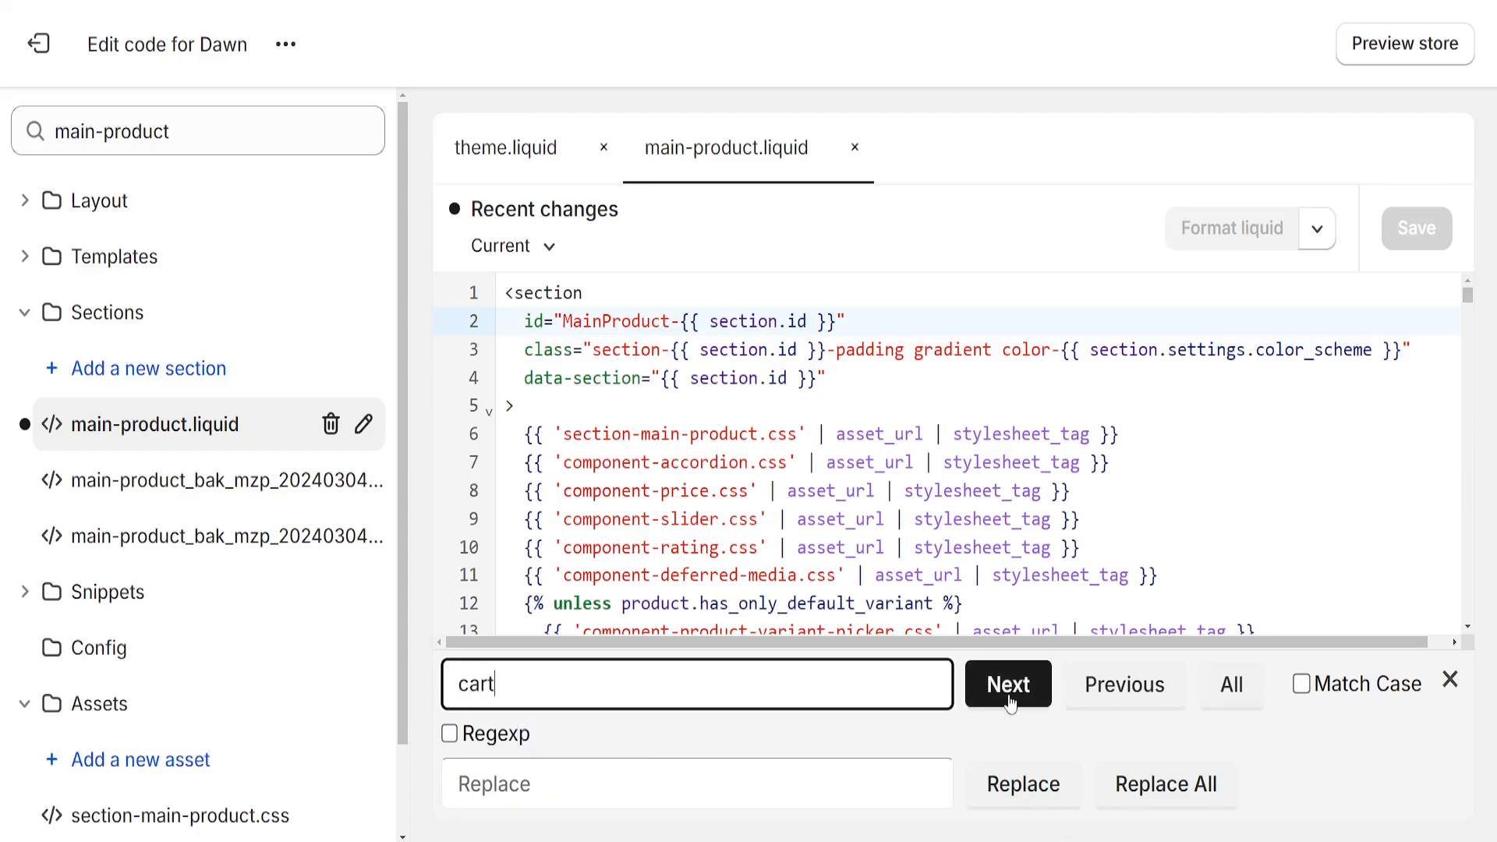
click(1008, 684)
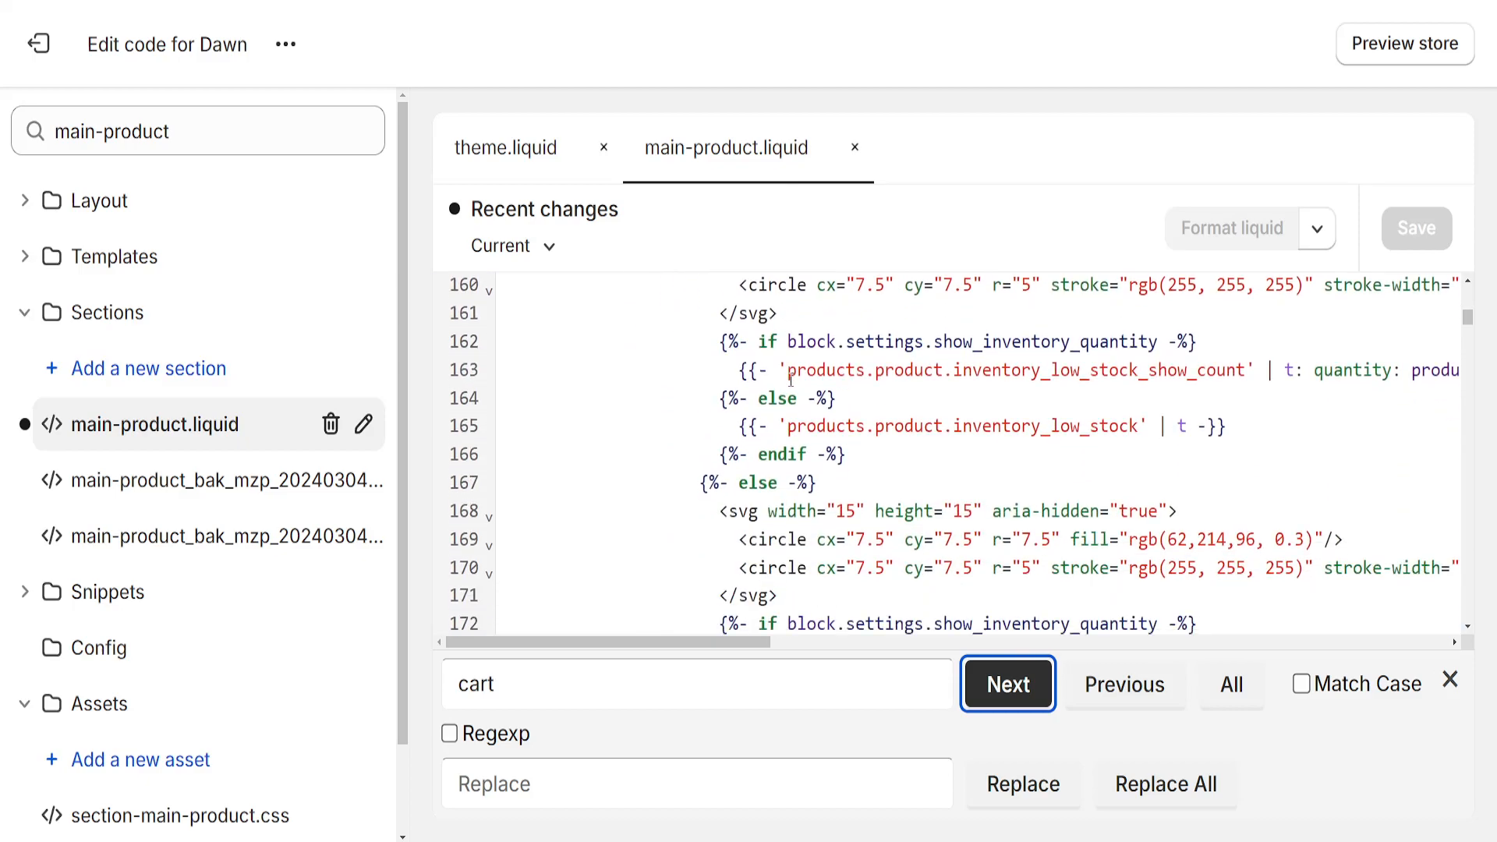
click(1008, 684)
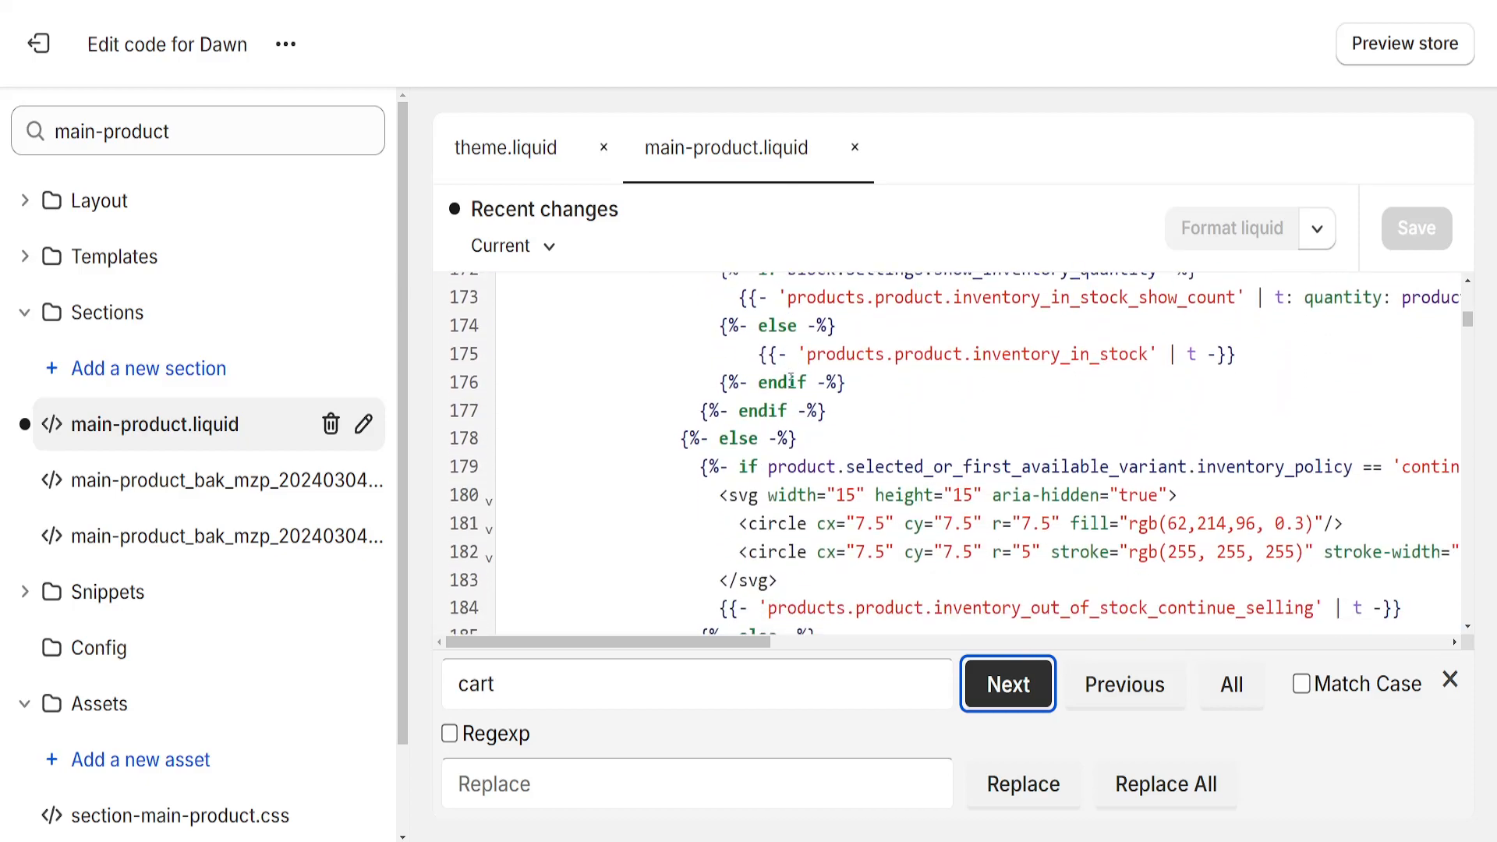
click(1008, 683)
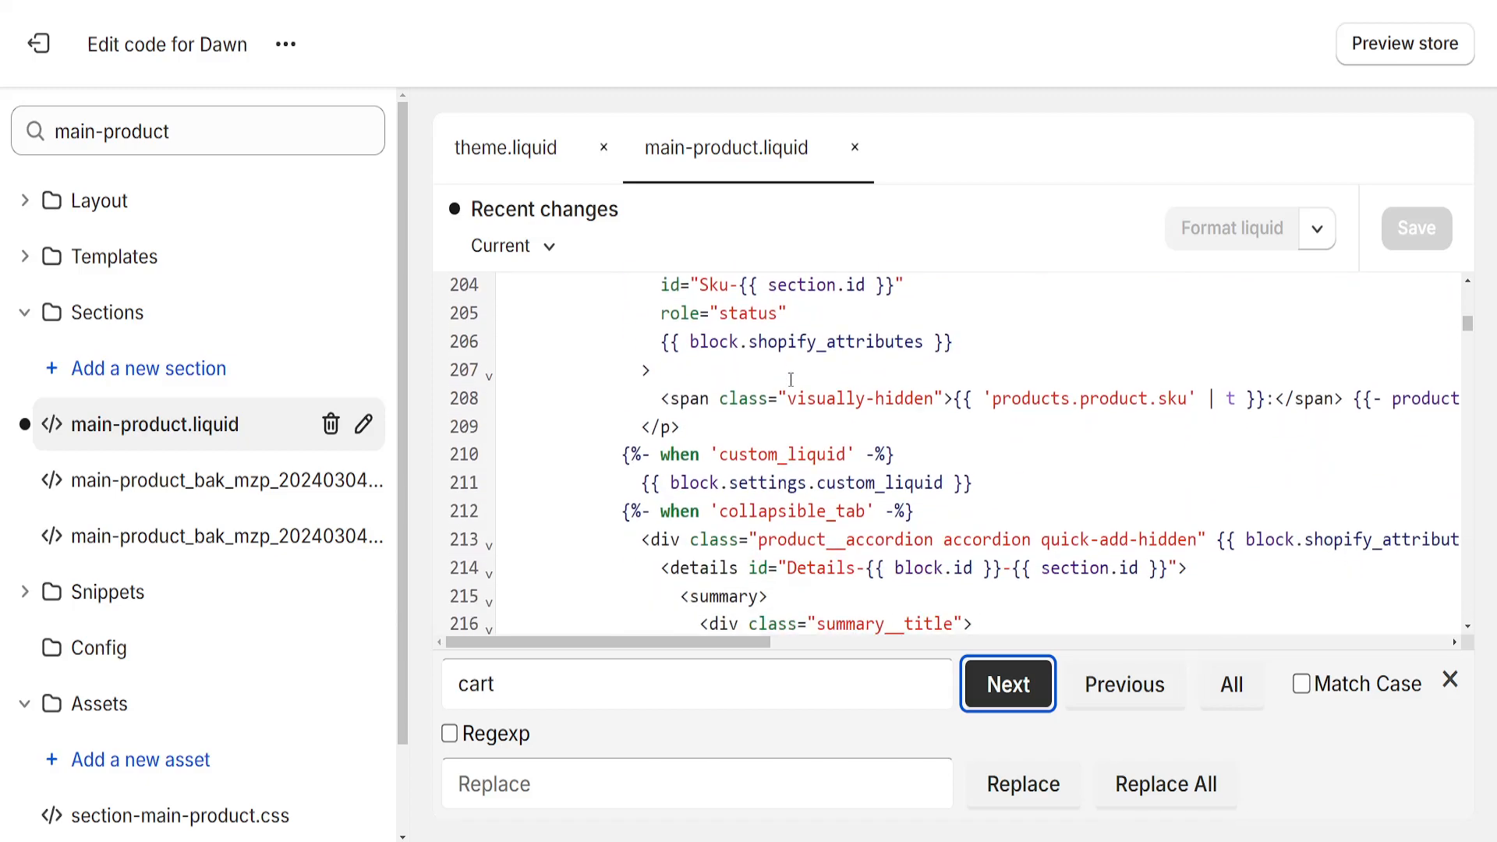
click(1008, 683)
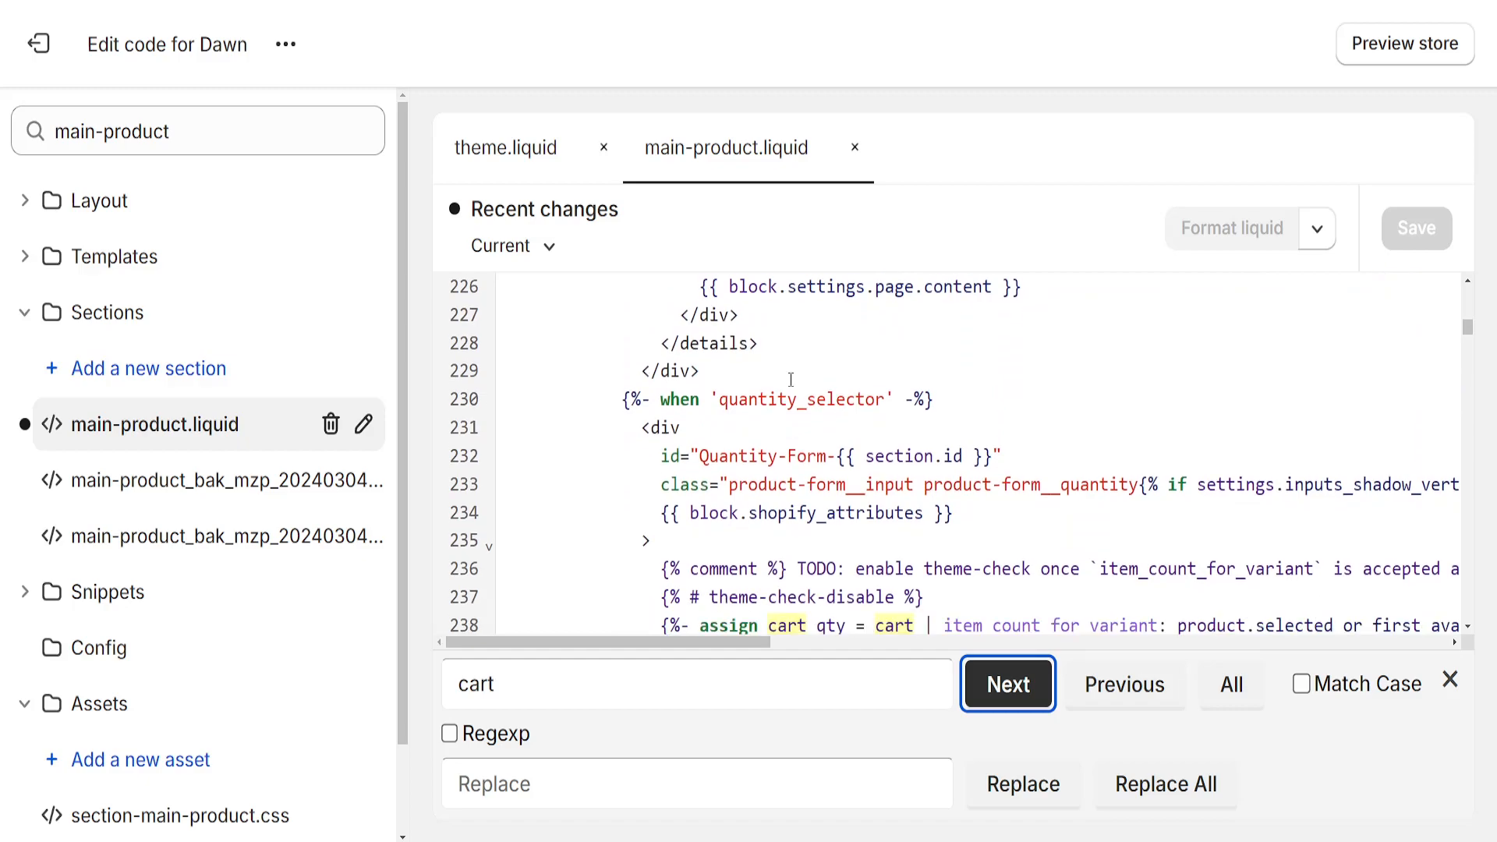
click(1008, 683)
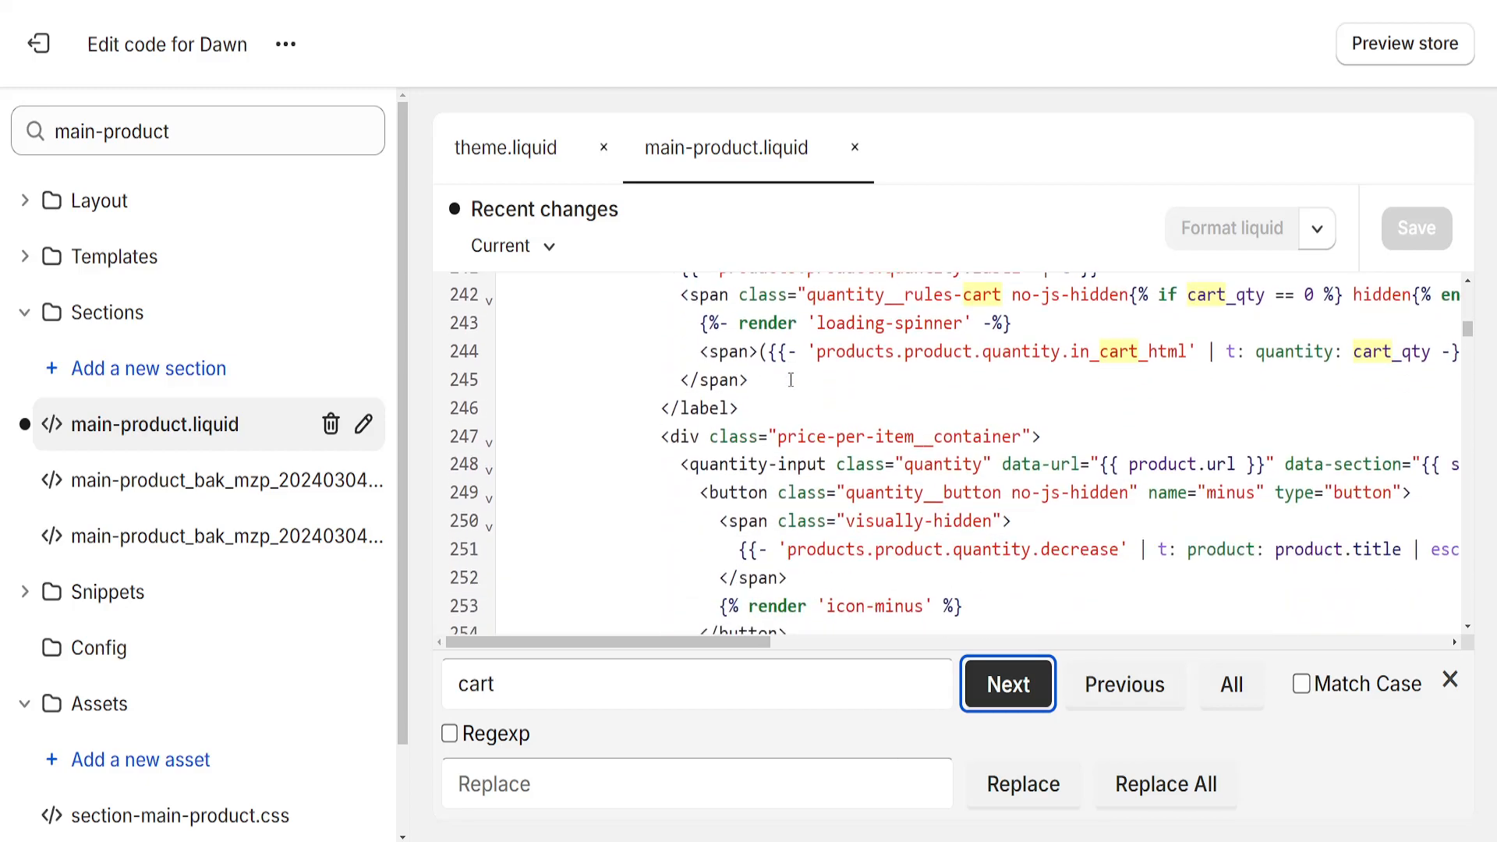
click(1008, 684)
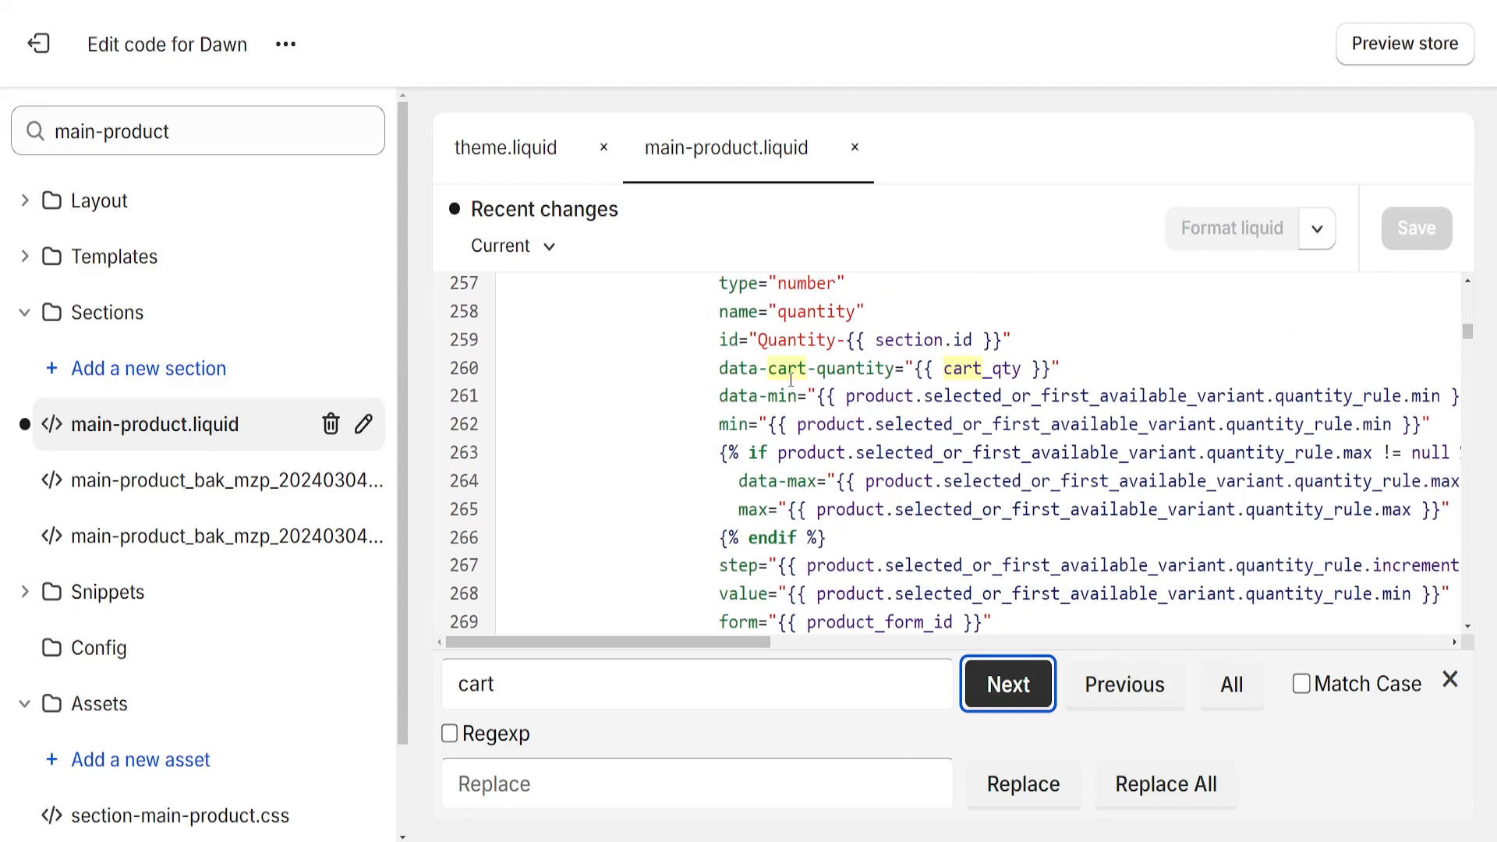
click(1008, 683)
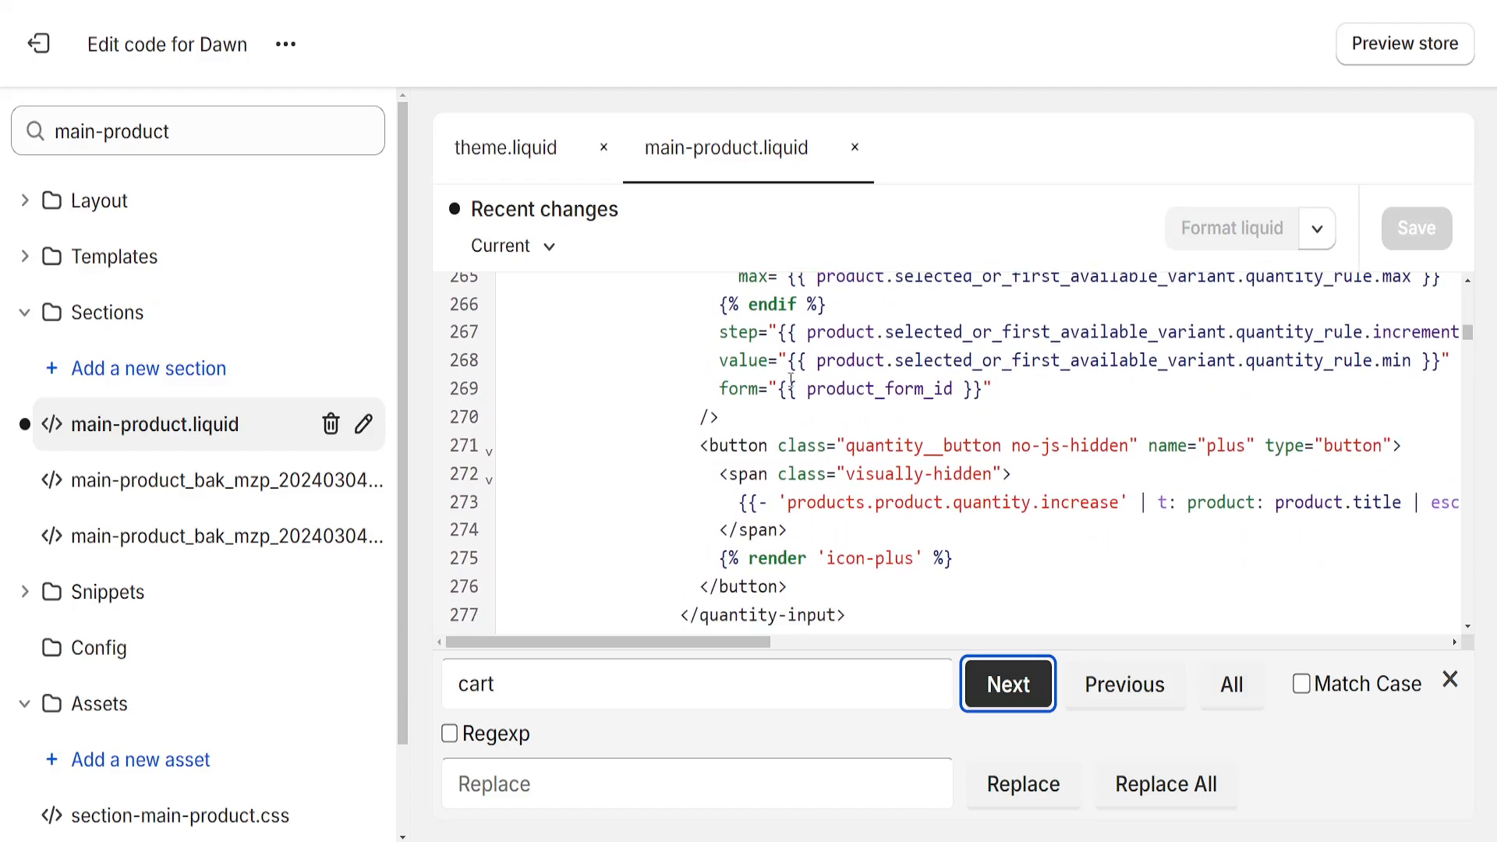
click(1008, 685)
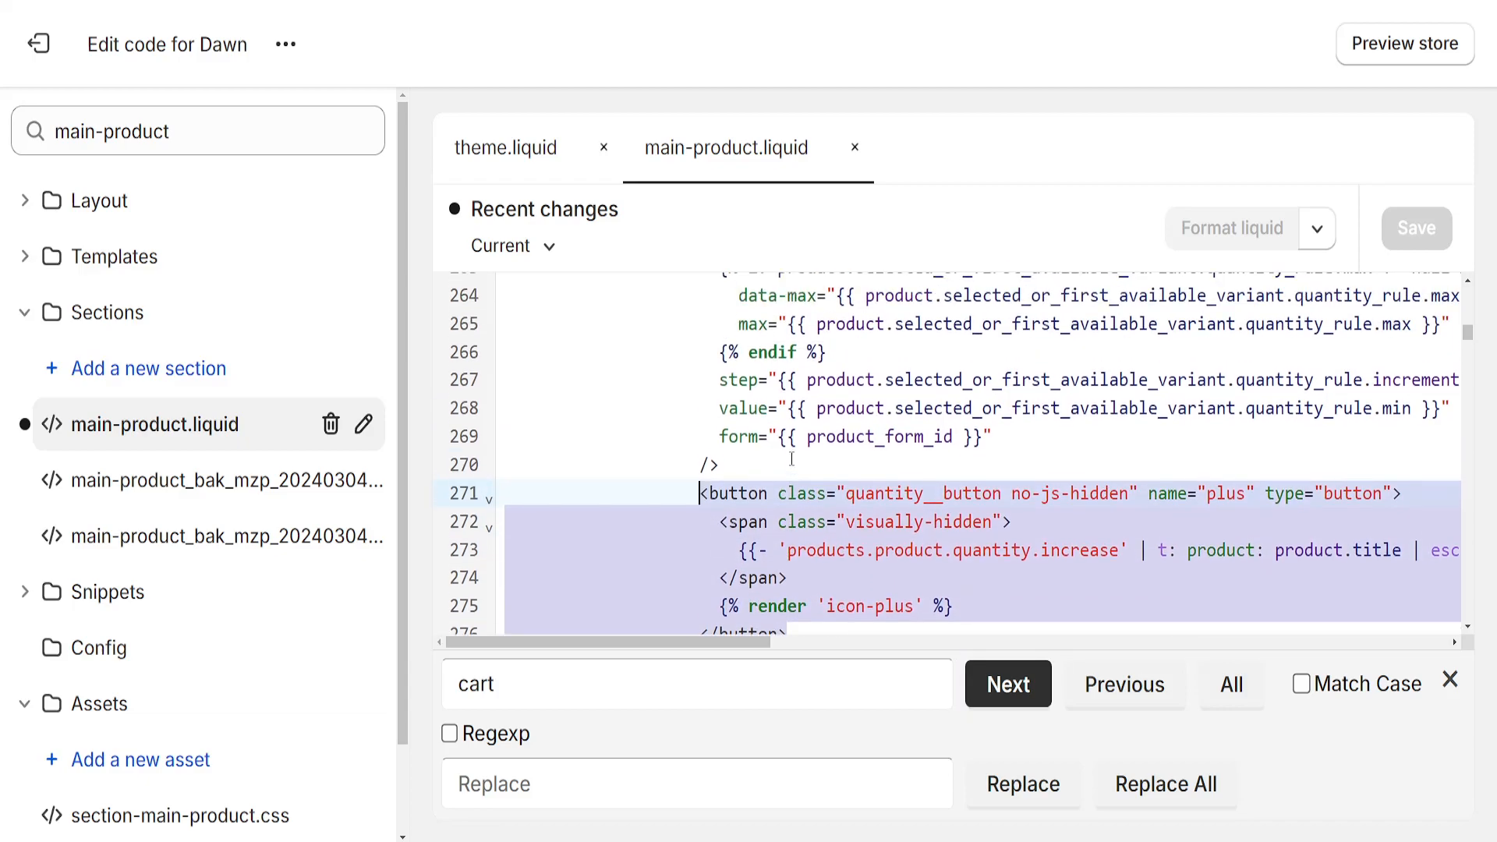
Remove the plus quantity__button lines 271–276 from main-product.liquid.
scroll(down, 3)
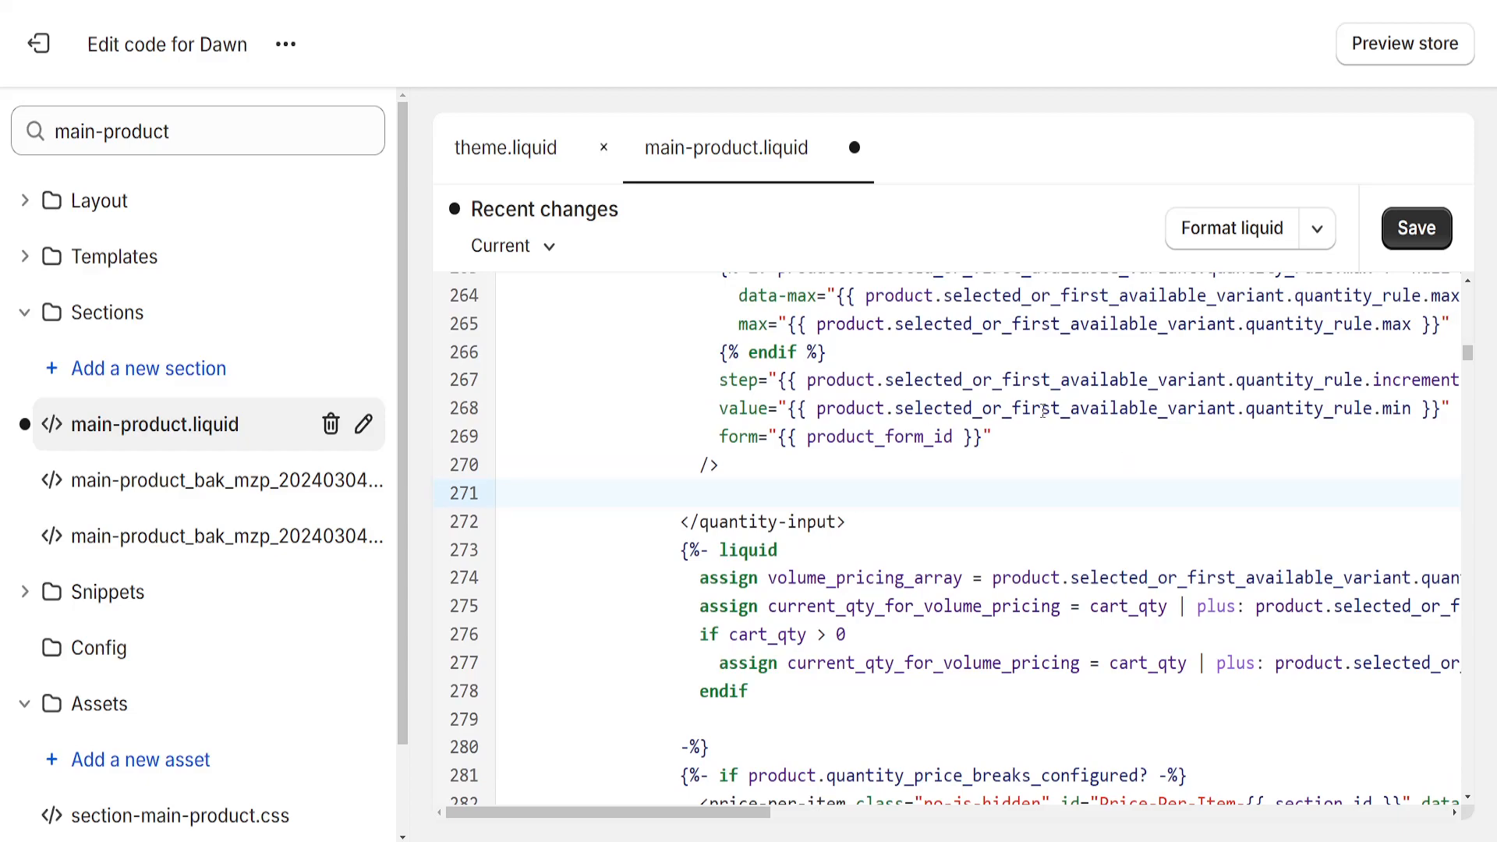
Save main-product.liquid and confirm the 'Asset saved' notice.
click(1418, 228)
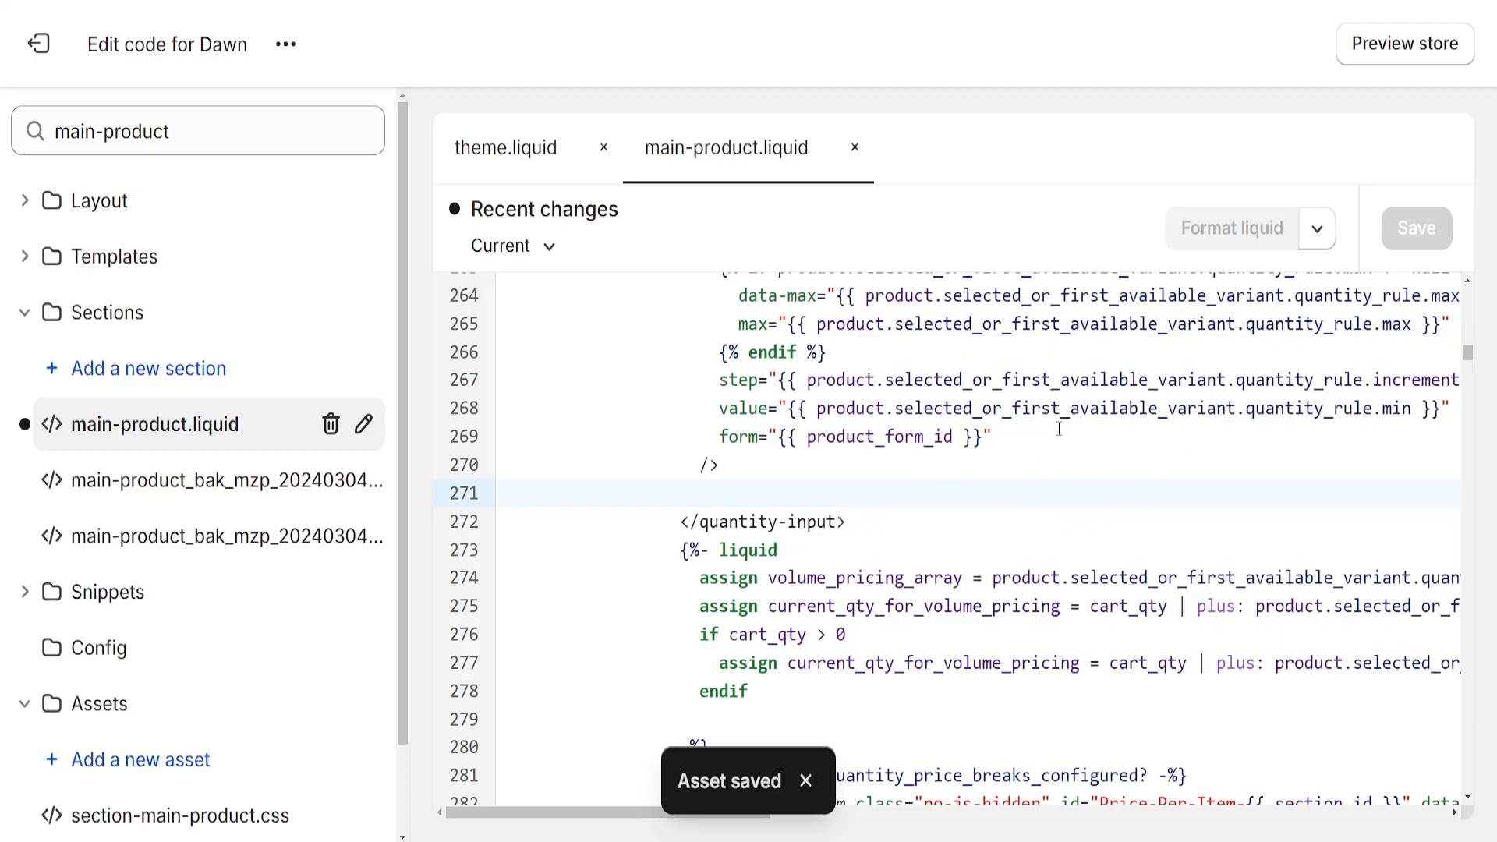
click(702, 494)
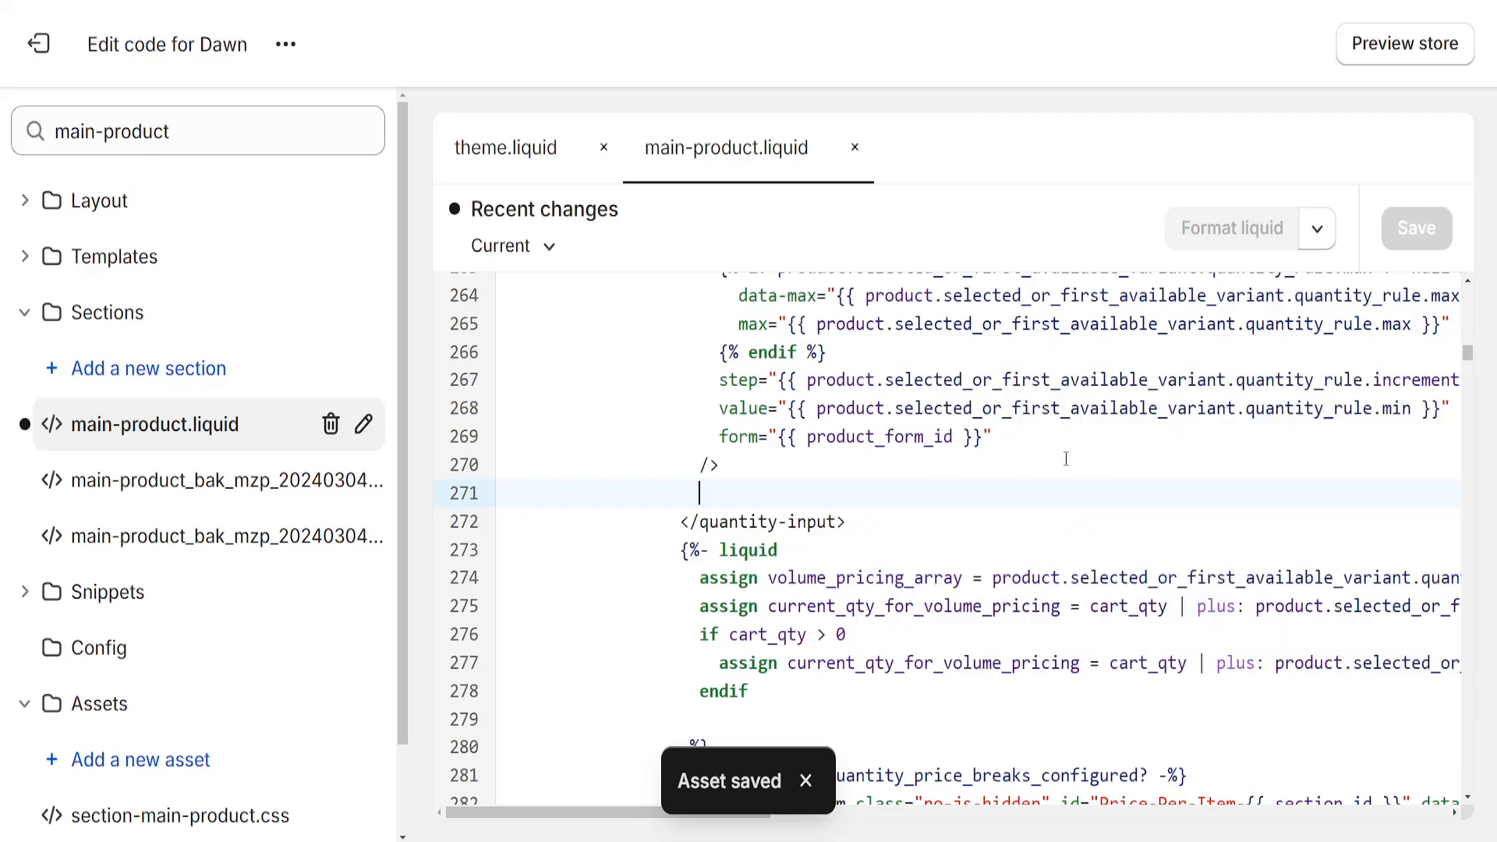